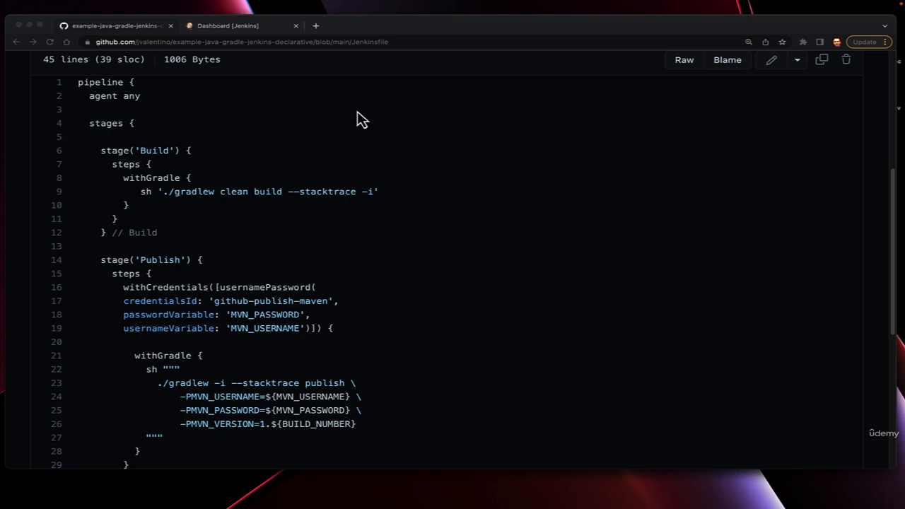
pyautogui.moveTo(232, 115)
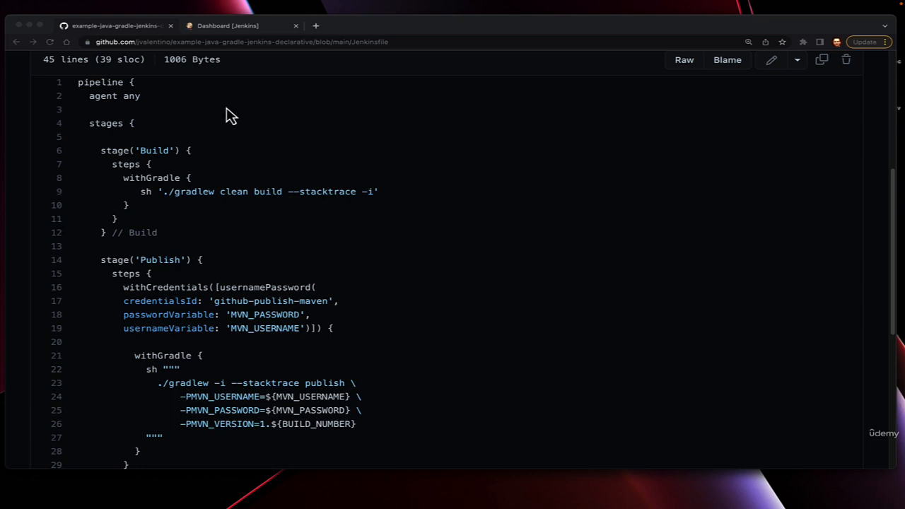
pyautogui.moveTo(155, 91)
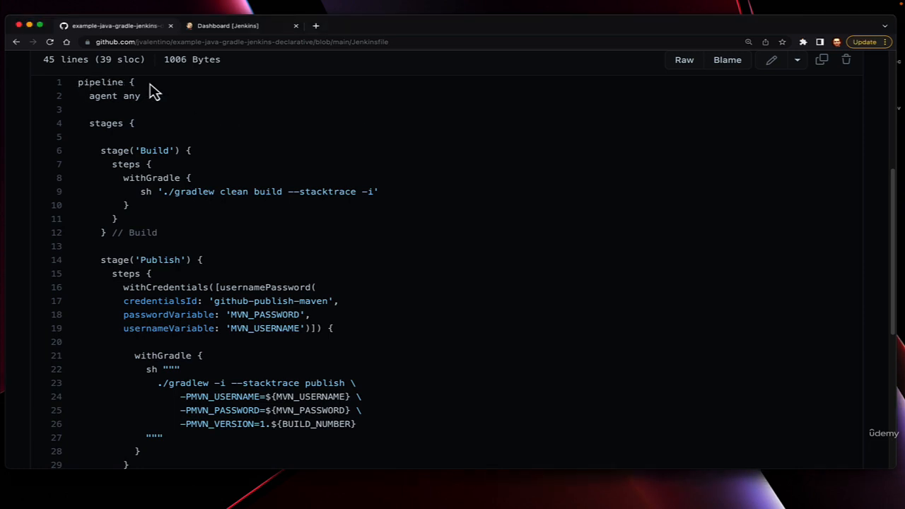
pyautogui.moveTo(87, 123)
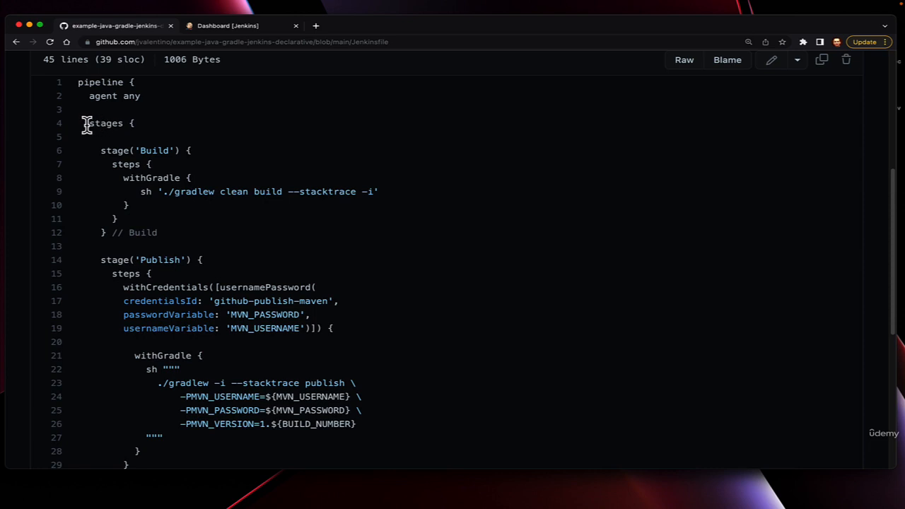
pyautogui.moveTo(113, 126)
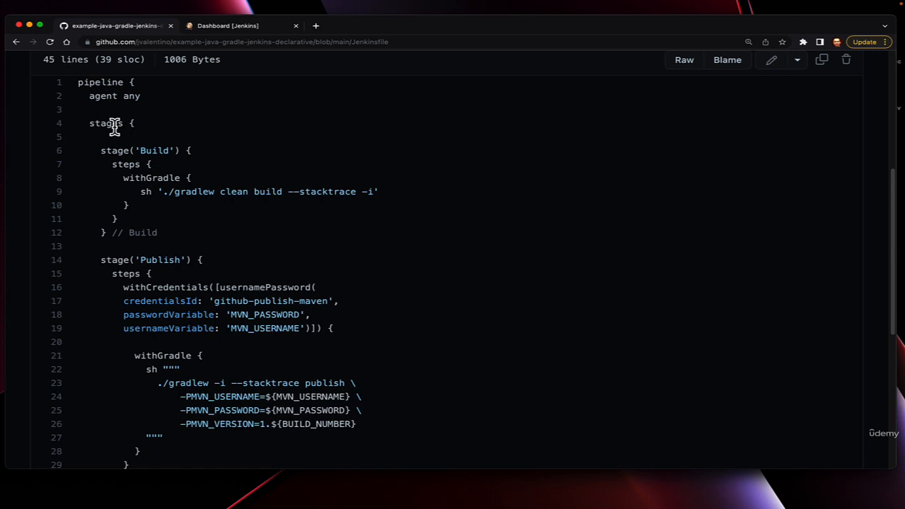
# Step: Walk through the Jenkinsfile, highlighting the Build stage declaration
pyautogui.doubleClick(141, 149)
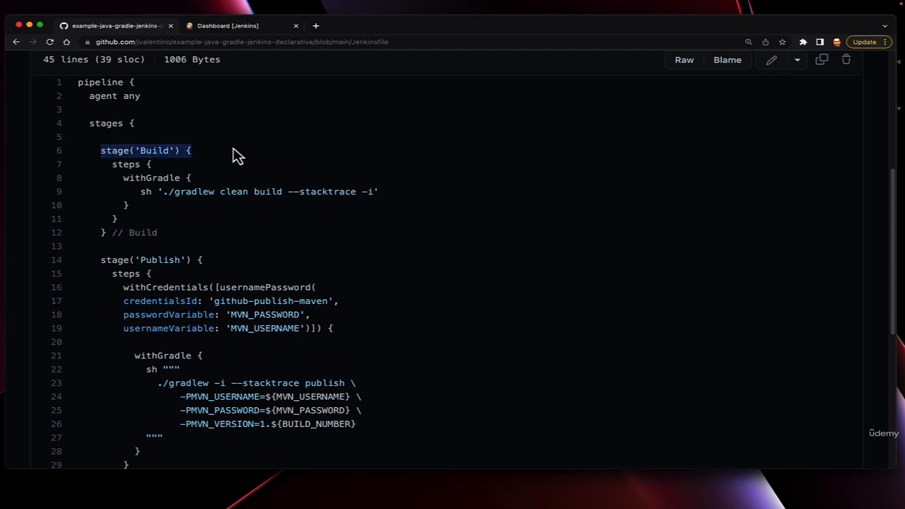
pyautogui.scroll(-3)
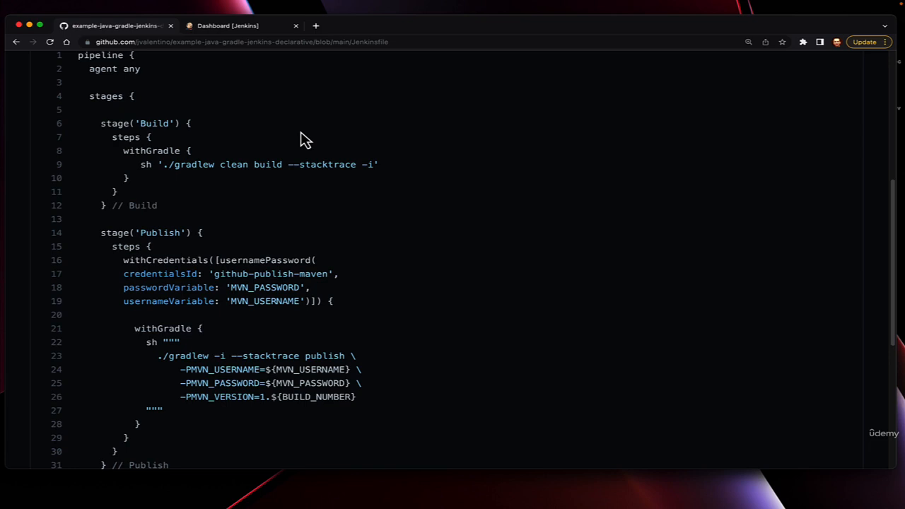
pyautogui.scroll(-3)
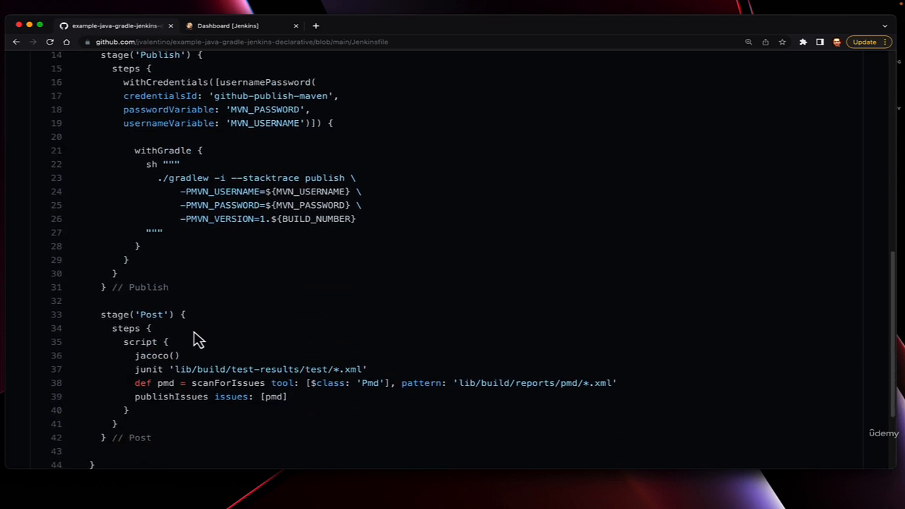
pyautogui.doubleClick(139, 342)
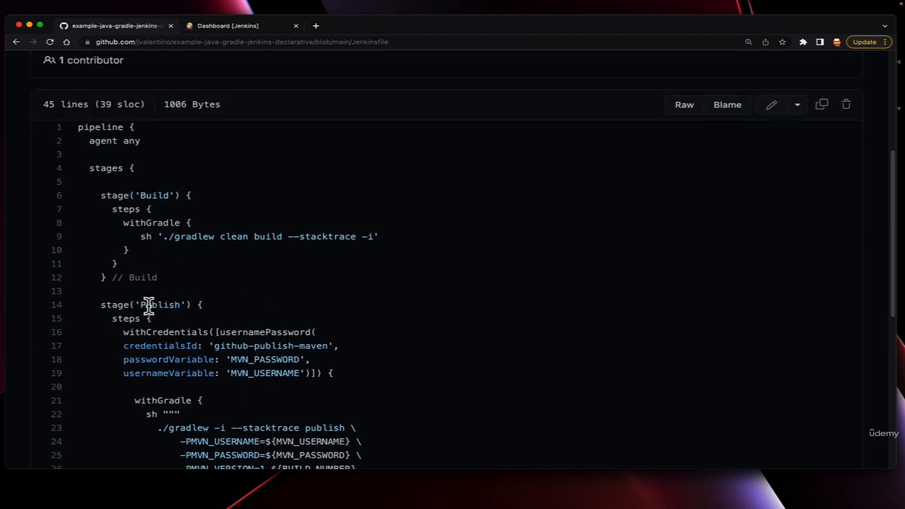
pyautogui.moveTo(109, 212)
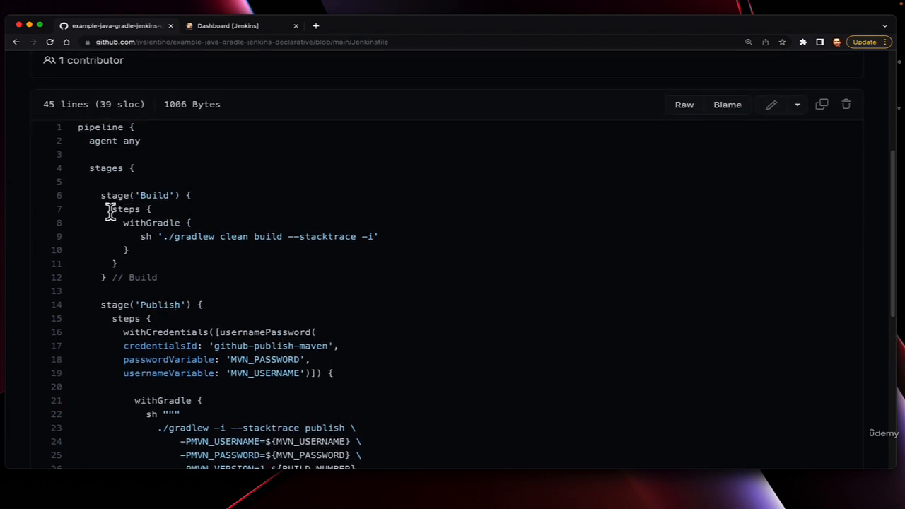
pyautogui.doubleClick(125, 208)
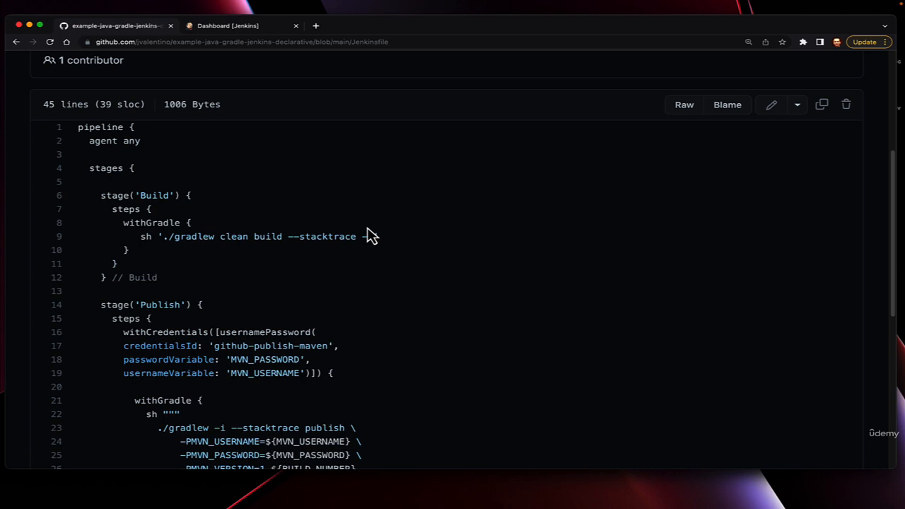
pyautogui.scroll(-3)
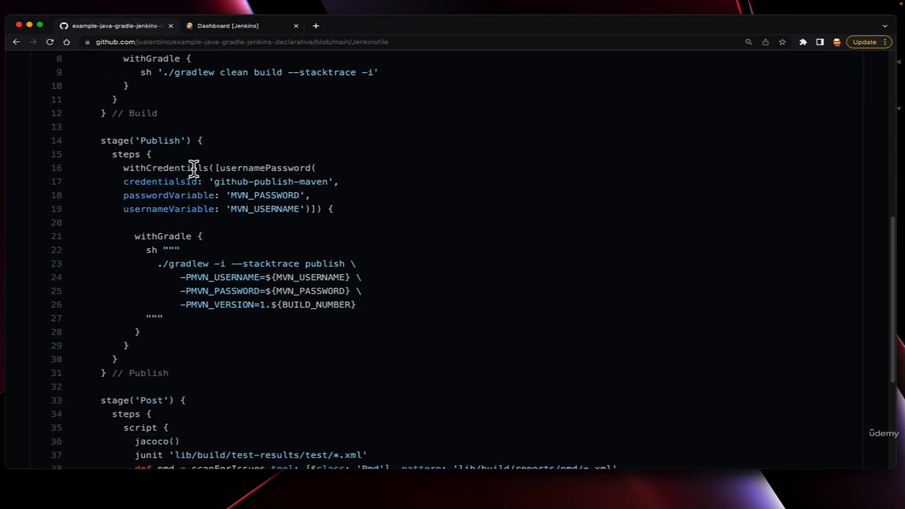
pyautogui.moveTo(155, 170)
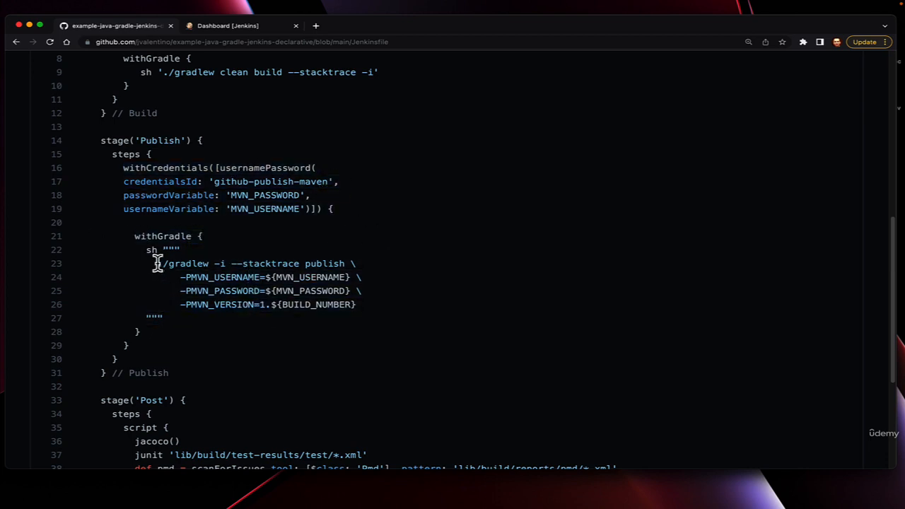
pyautogui.scroll(-3)
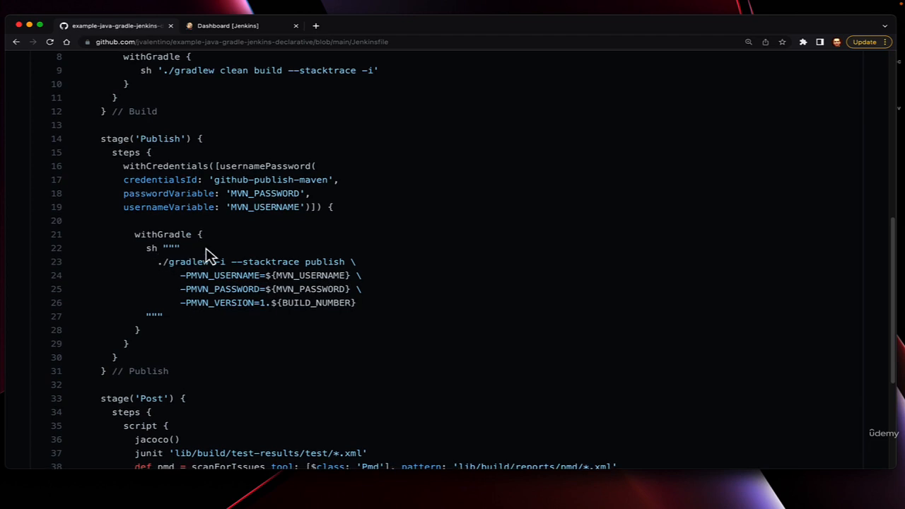
pyautogui.scroll(-3)
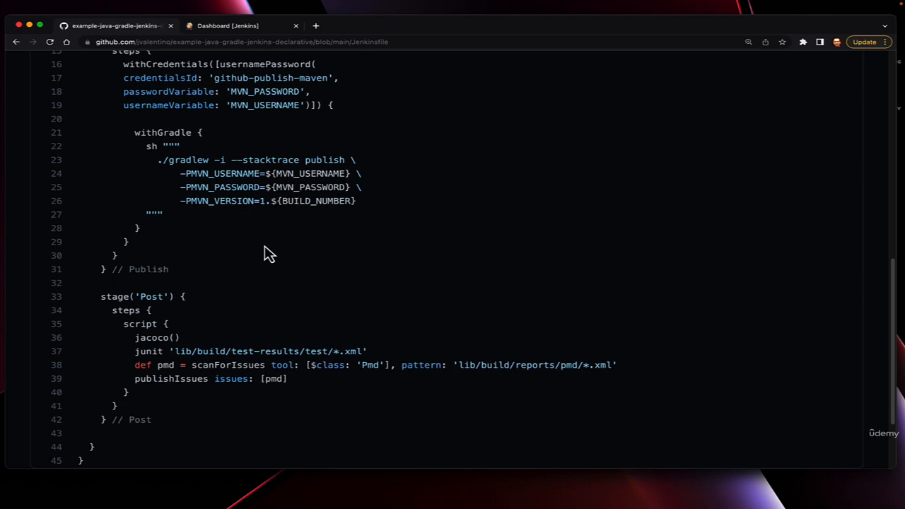
# Step: From the dashboard, create the Multibranch Pipeline item my-declr-pipeline
pyautogui.click(227, 25)
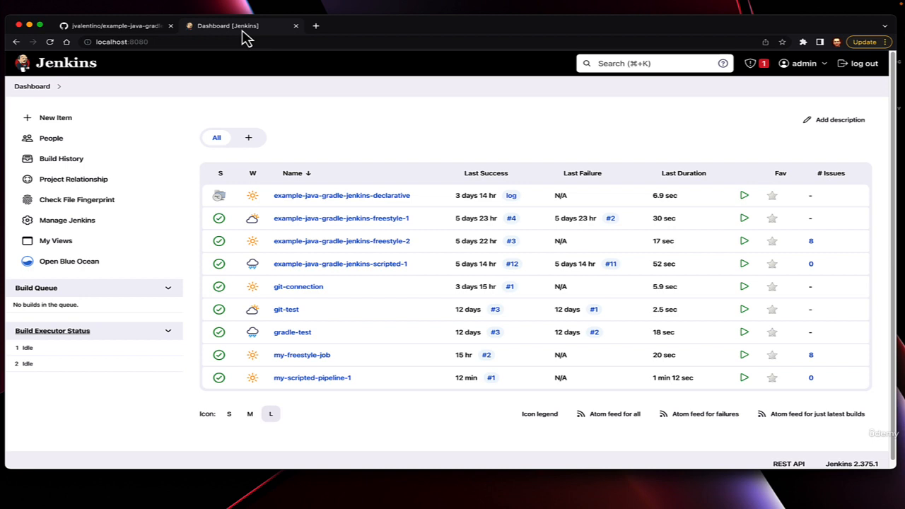
pyautogui.moveTo(516, 133)
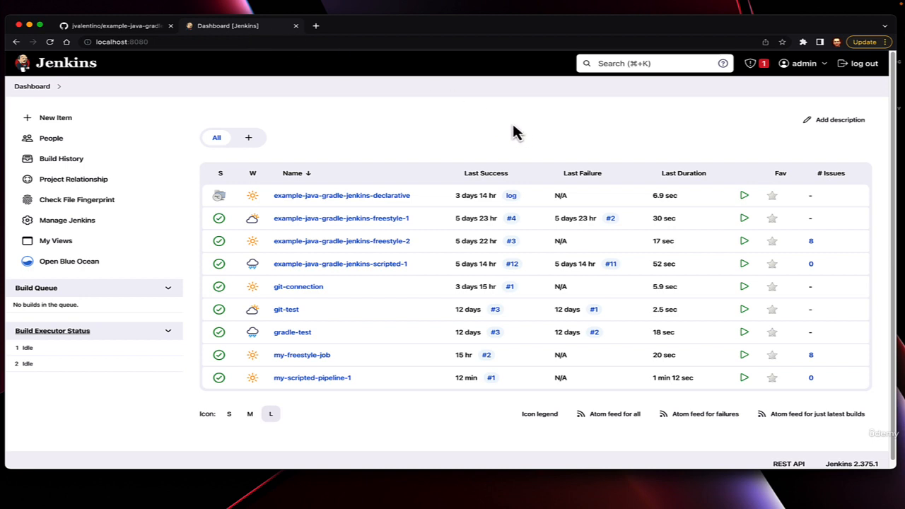
pyautogui.click(56, 117)
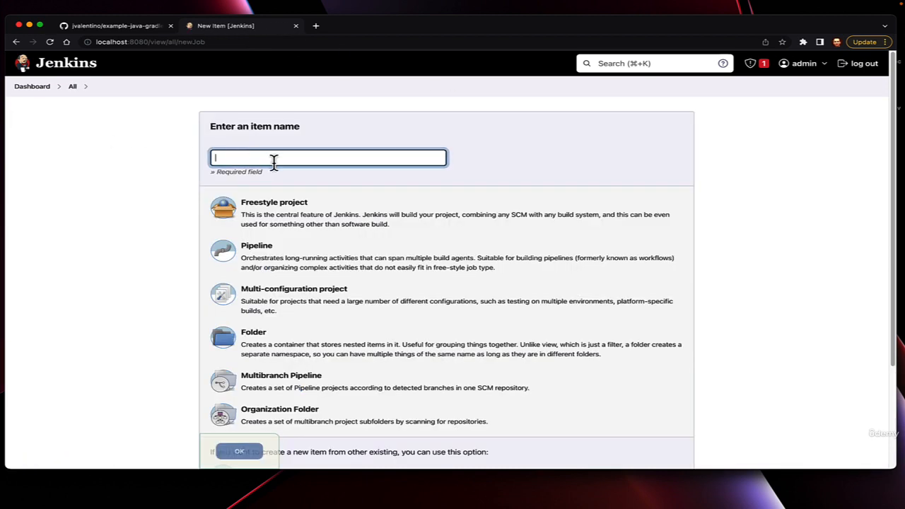
pyautogui.write('my-declr-pipeline')
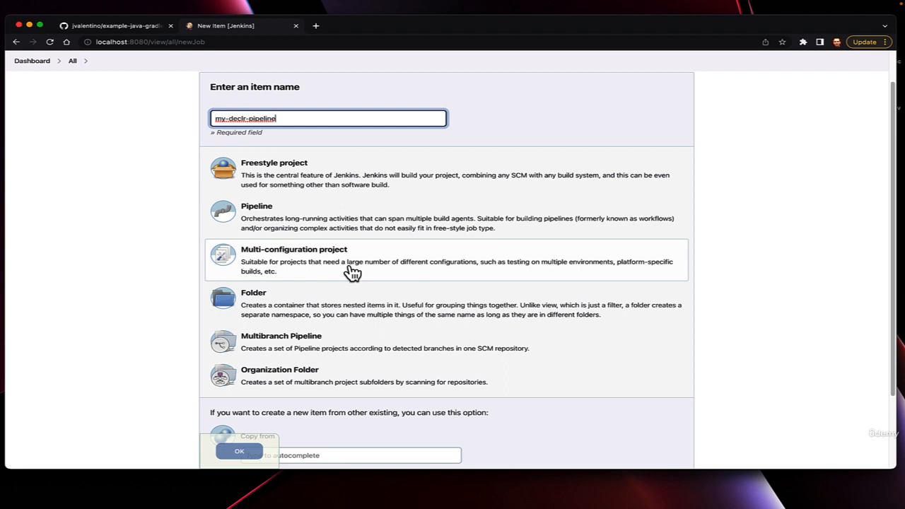
pyautogui.scroll(-3)
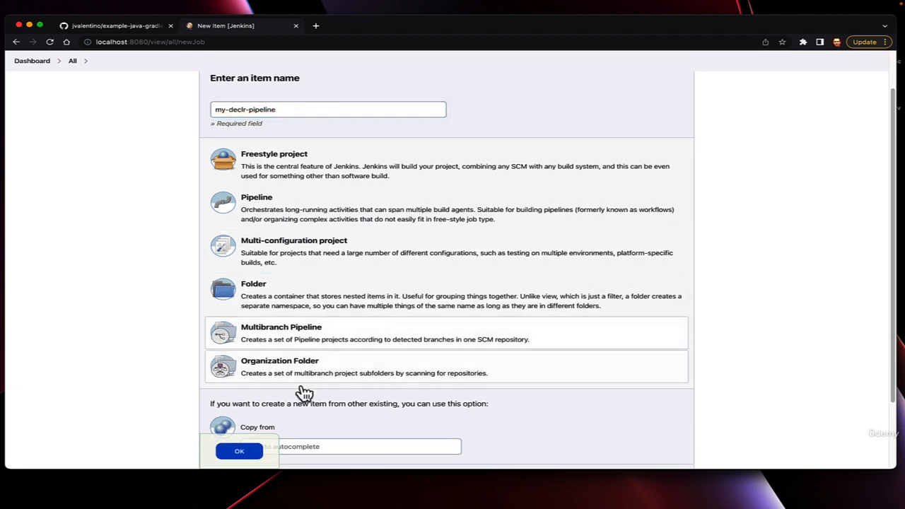
pyautogui.click(239, 451)
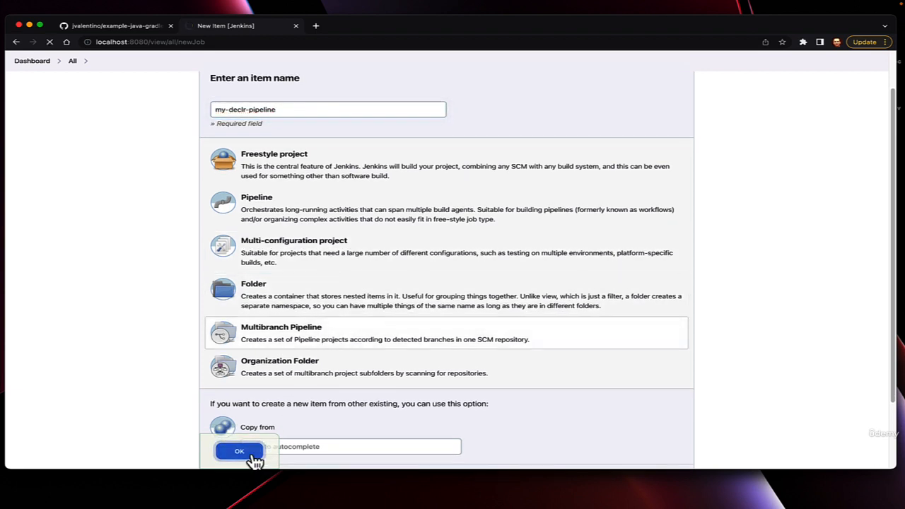
pyautogui.click(239, 451)
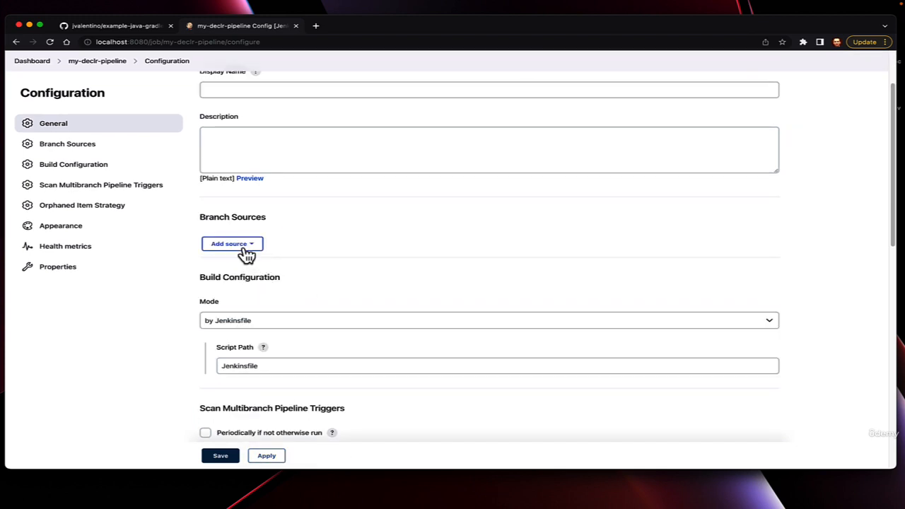
# Step: Add a Git source for example-java-gradle-jenkins-declarative with GitHub SSH credentials, script path Jenkinsfile
pyautogui.click(233, 243)
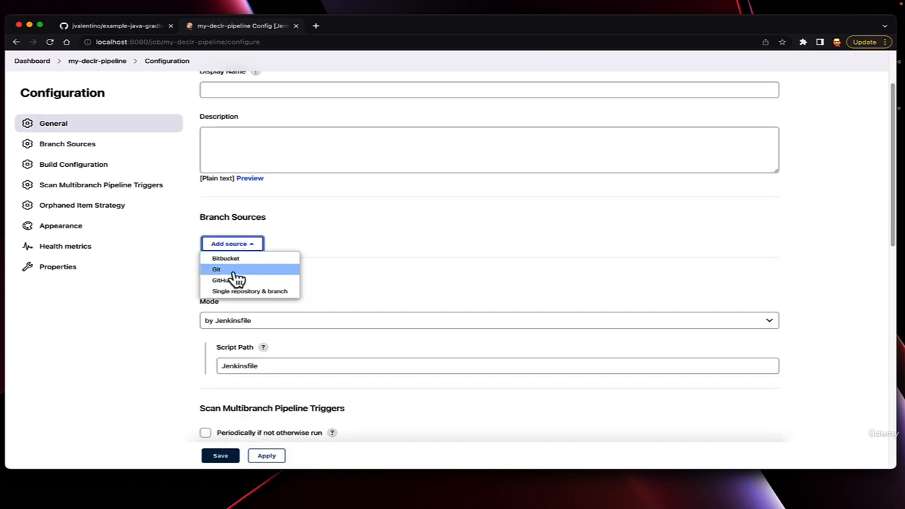
pyautogui.click(217, 268)
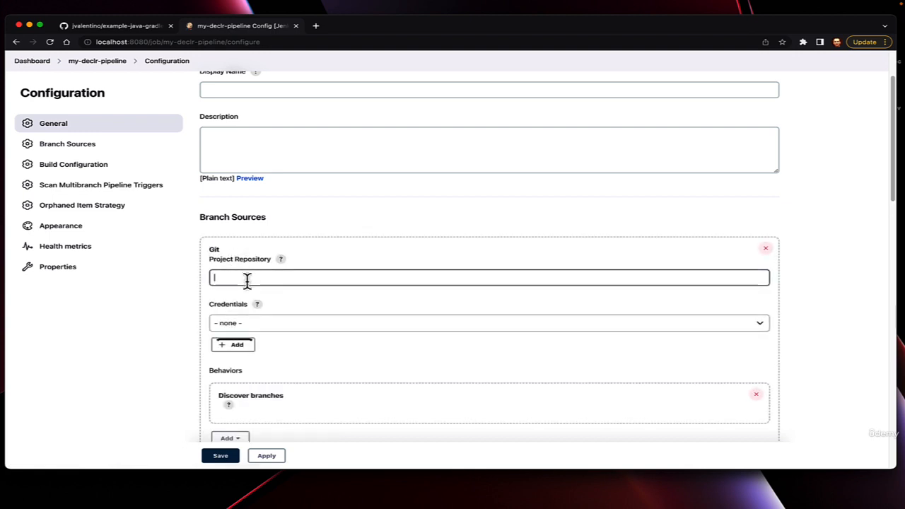
pyautogui.click(485, 323)
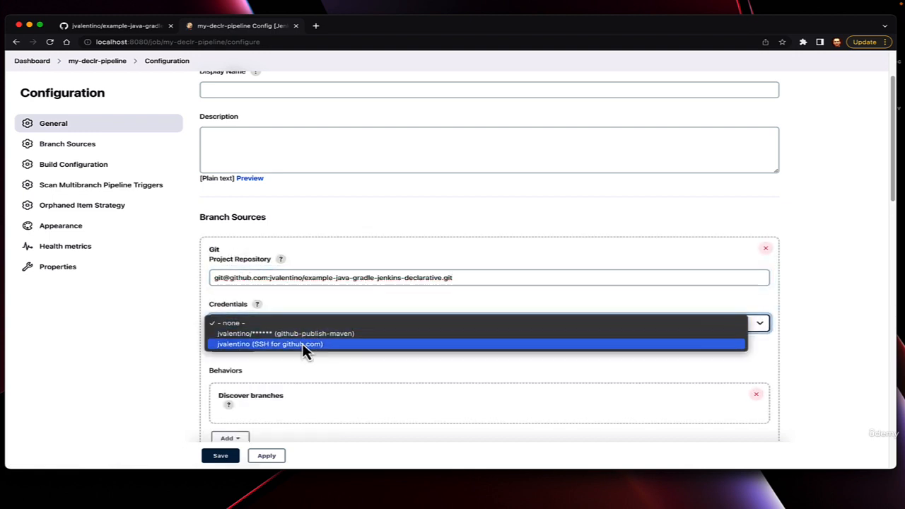
pyautogui.click(269, 344)
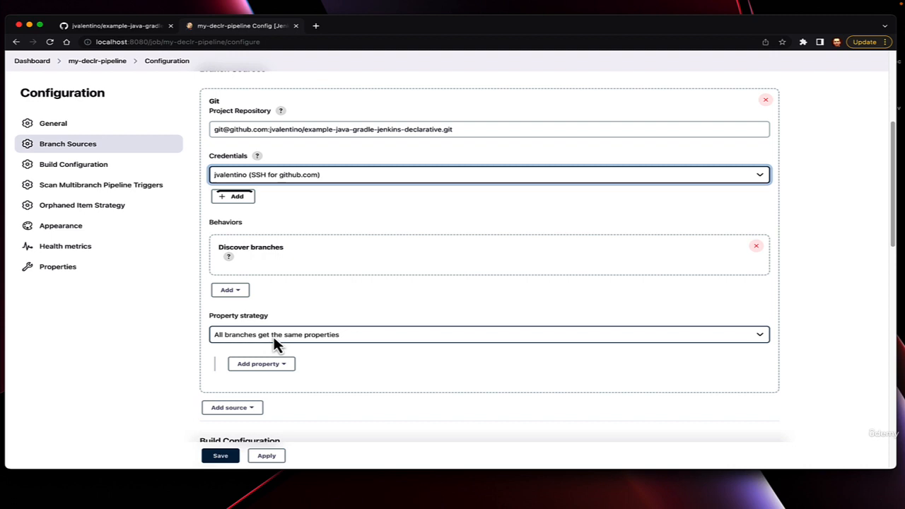
pyautogui.moveTo(353, 265)
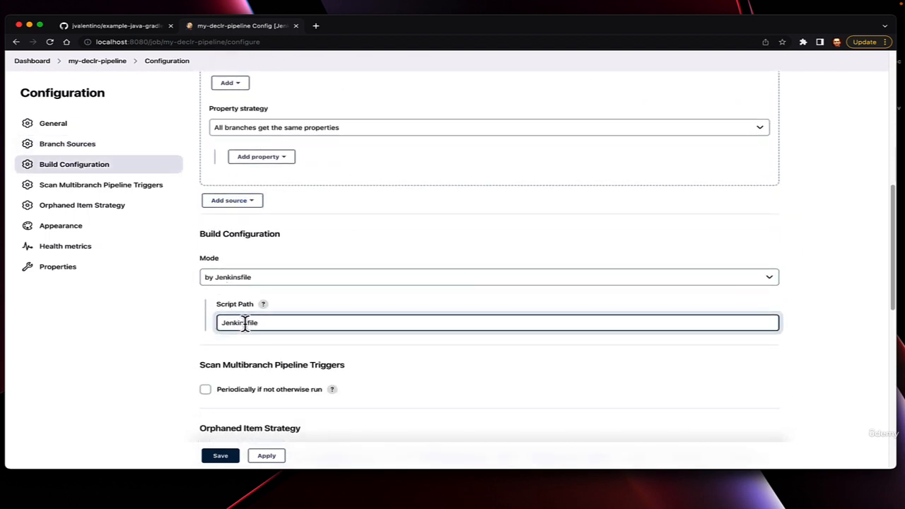
pyautogui.doubleClick(239, 323)
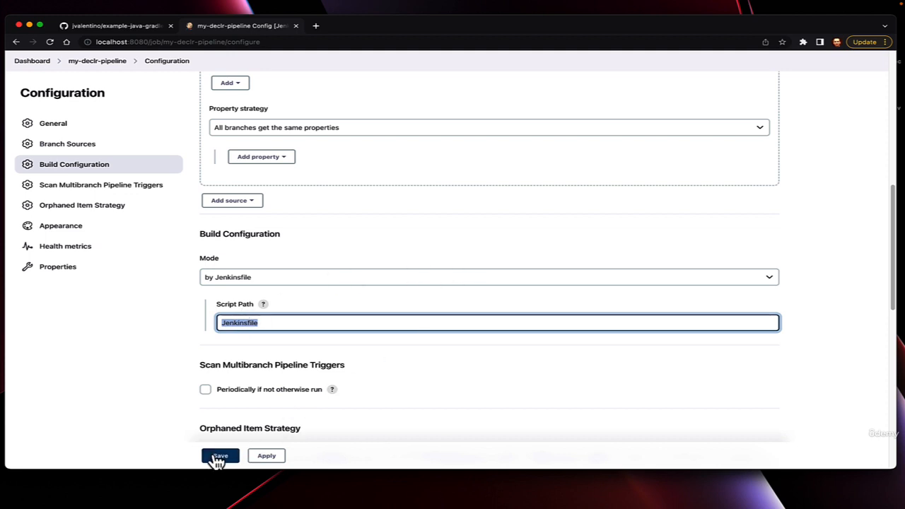
# Step: Save my-declr-pipeline, then open the indexed main branch from its overview
pyautogui.click(220, 455)
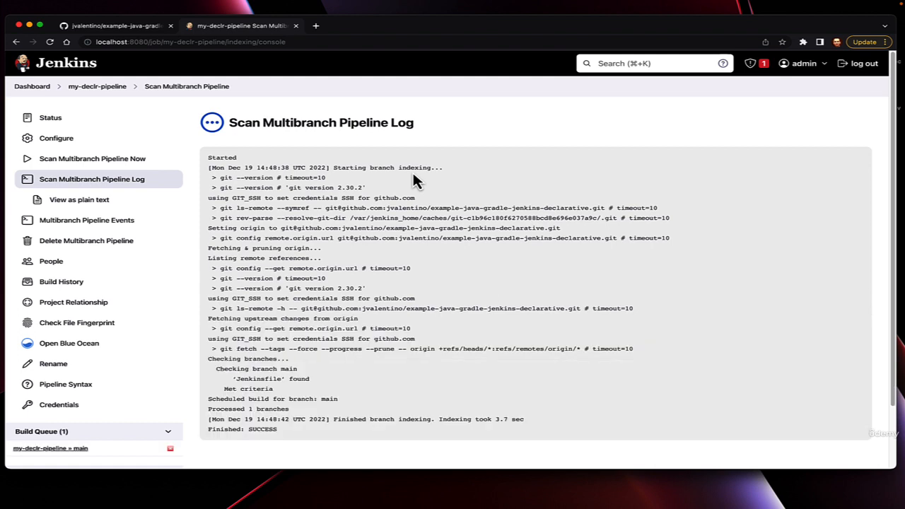
pyautogui.moveTo(97, 86)
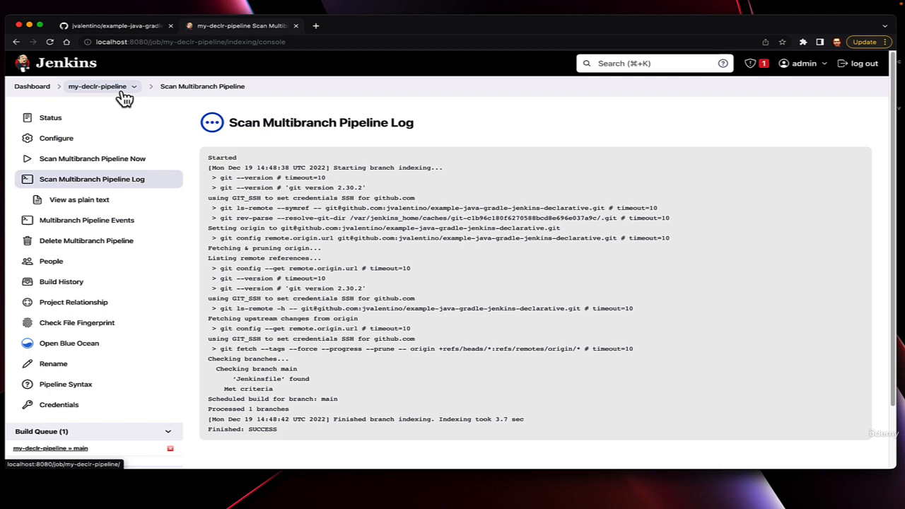
pyautogui.click(97, 86)
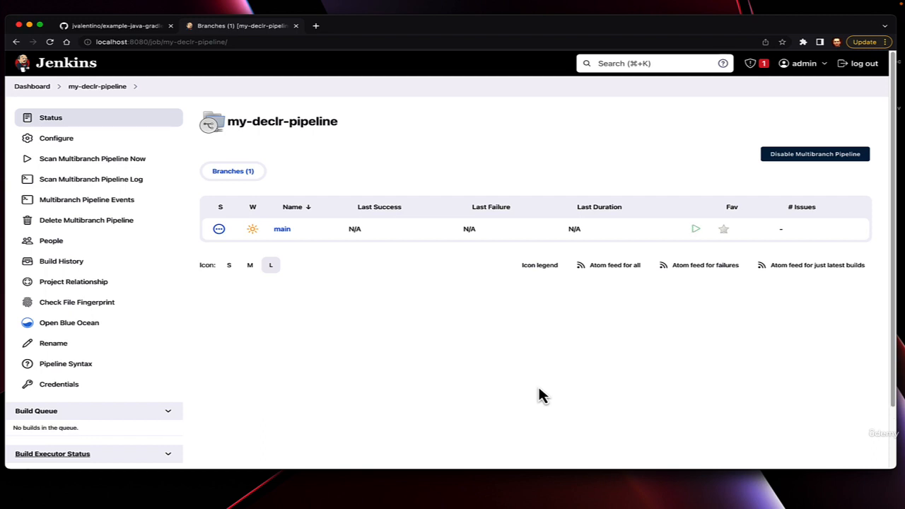
pyautogui.scroll(-3)
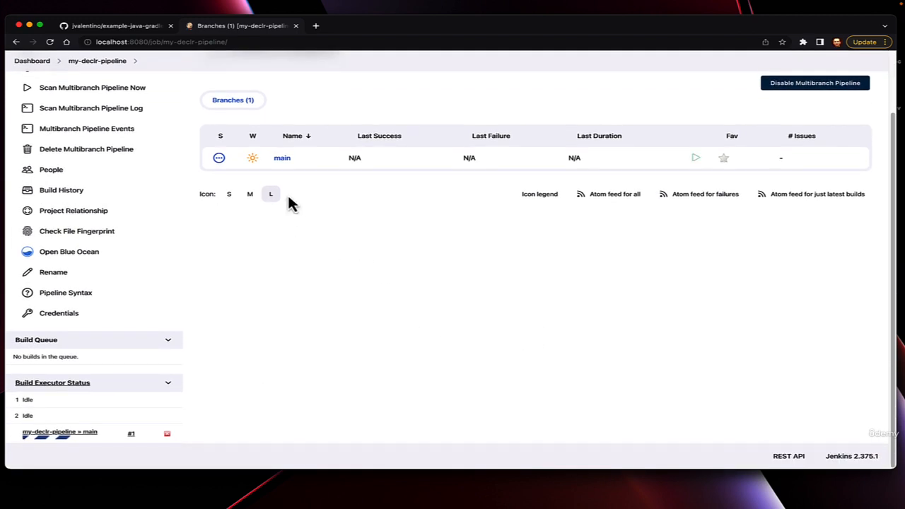
pyautogui.click(282, 158)
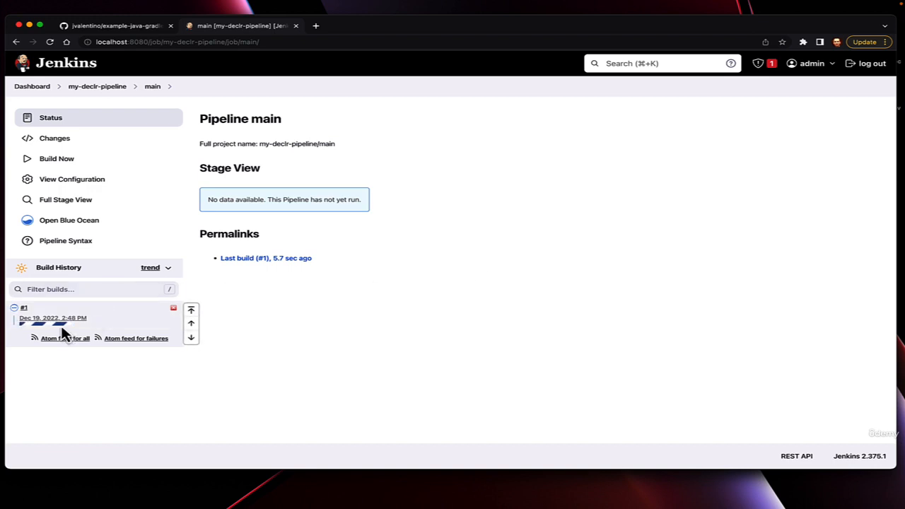
# Step: Open running build #1 of main in Blue Ocean to watch its stages
pyautogui.click(68, 219)
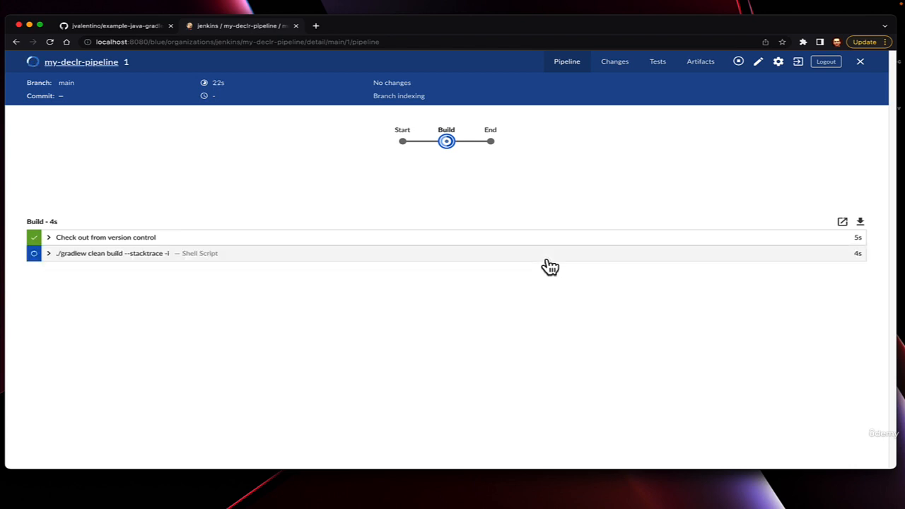
pyautogui.moveTo(532, 144)
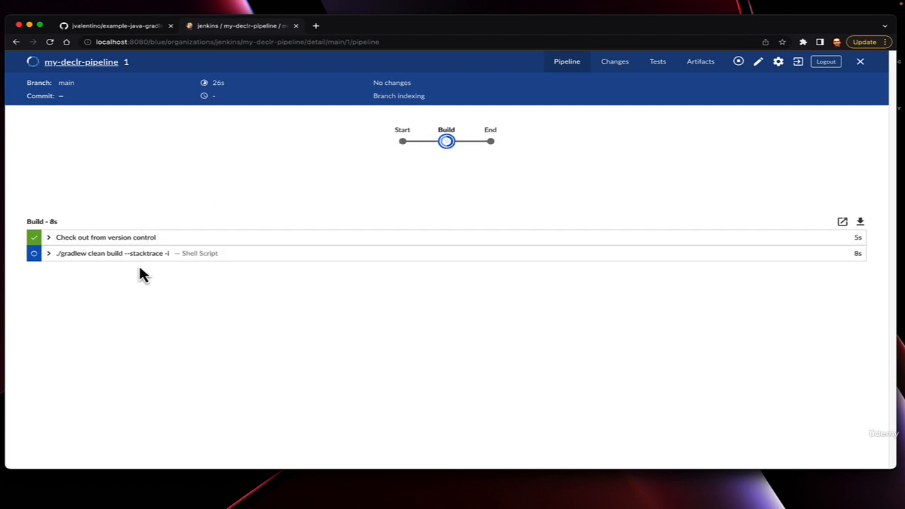
pyautogui.moveTo(102, 287)
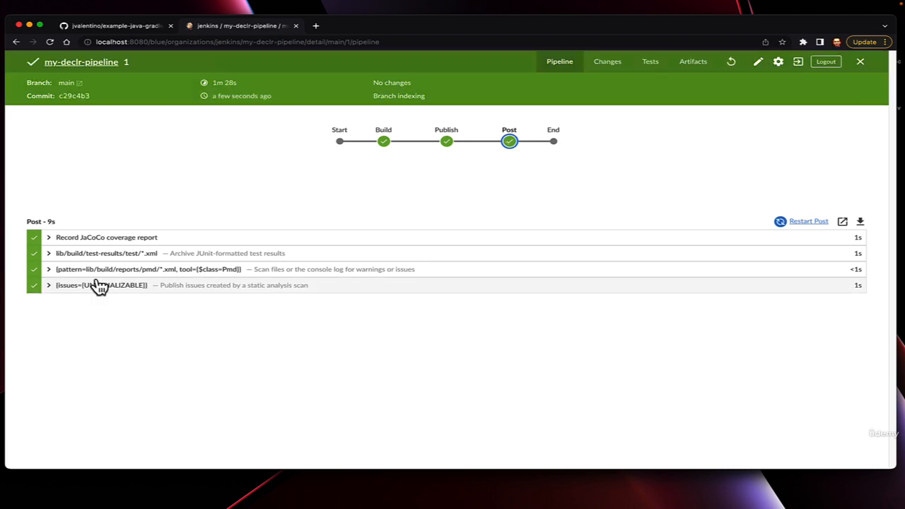
pyautogui.moveTo(693, 148)
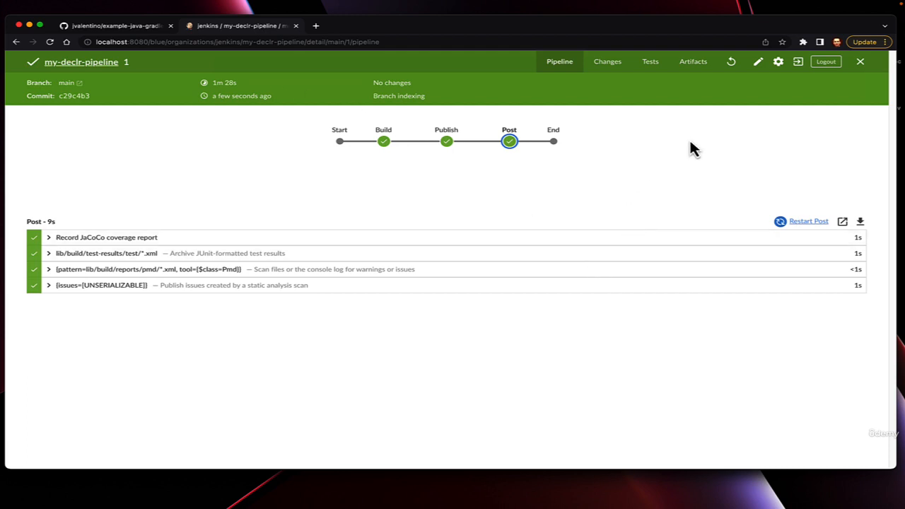
pyautogui.moveTo(566, 229)
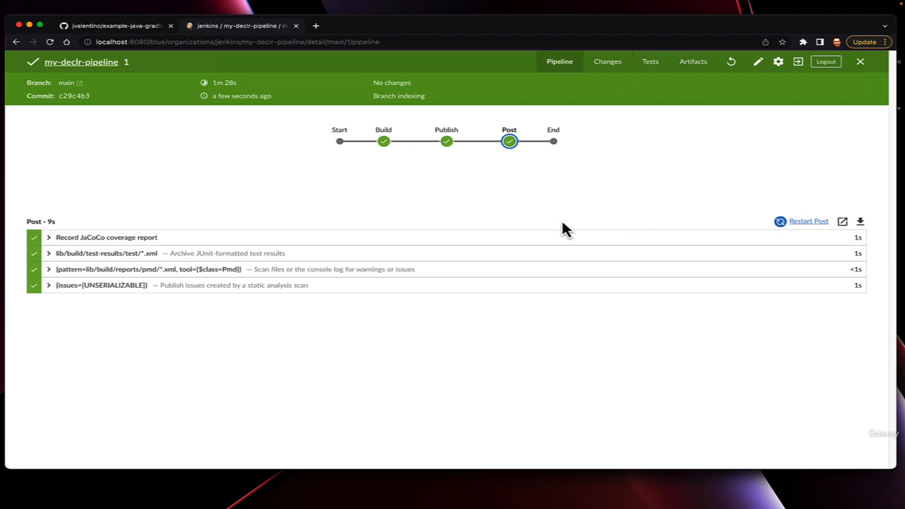
# Step: Review build #1's passing tests and its listed pipeline log artifact
pyautogui.click(649, 61)
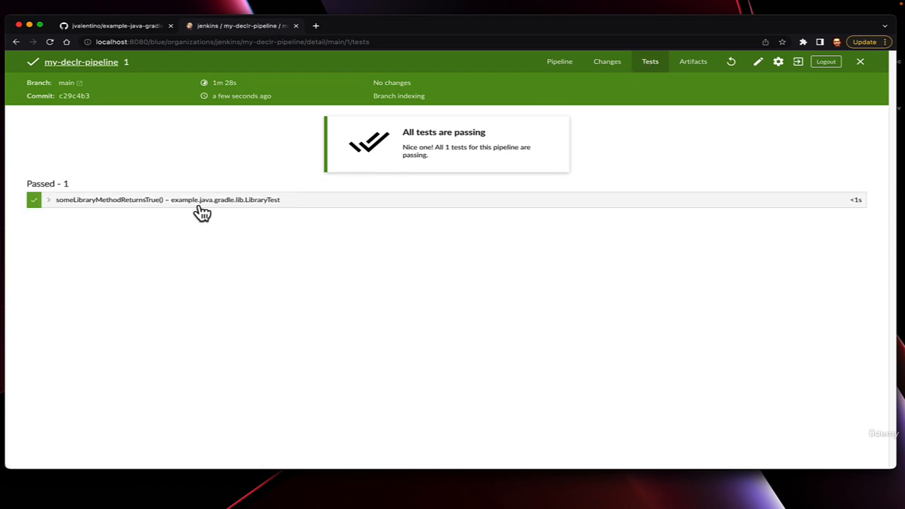
pyautogui.moveTo(696, 79)
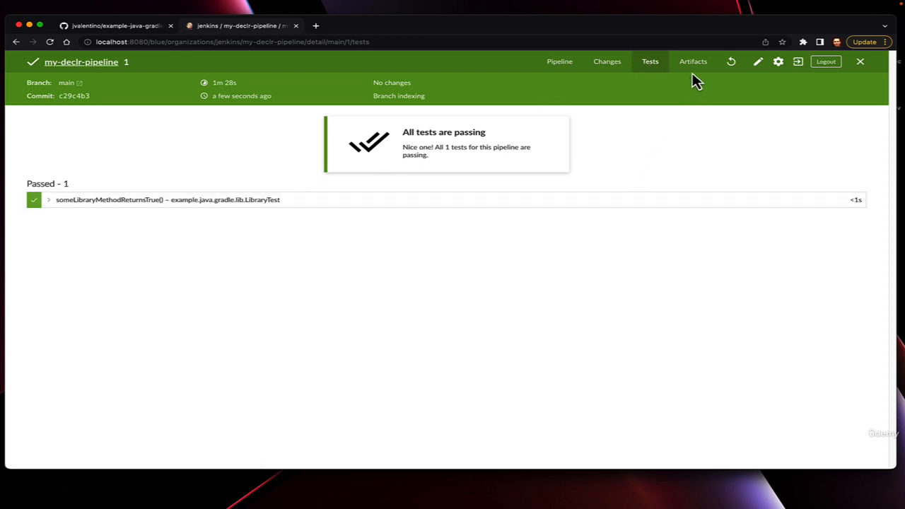
pyautogui.click(693, 62)
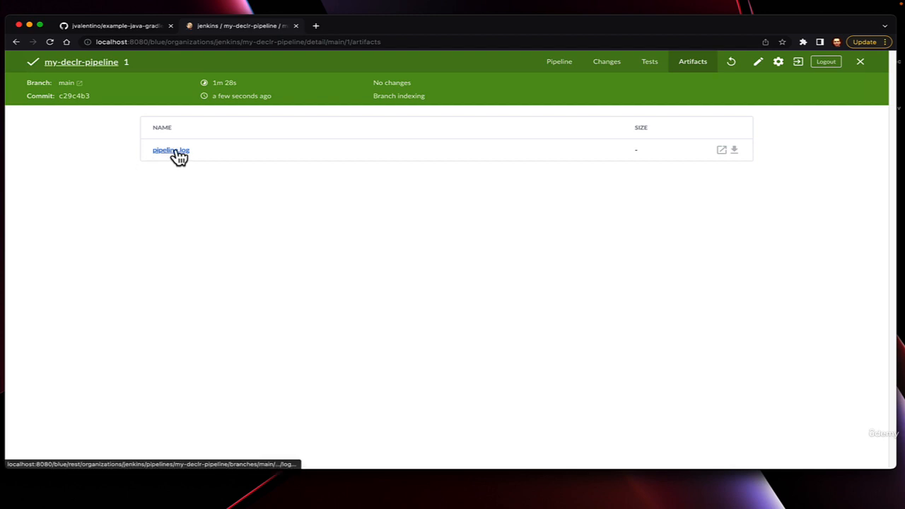
pyautogui.moveTo(799, 61)
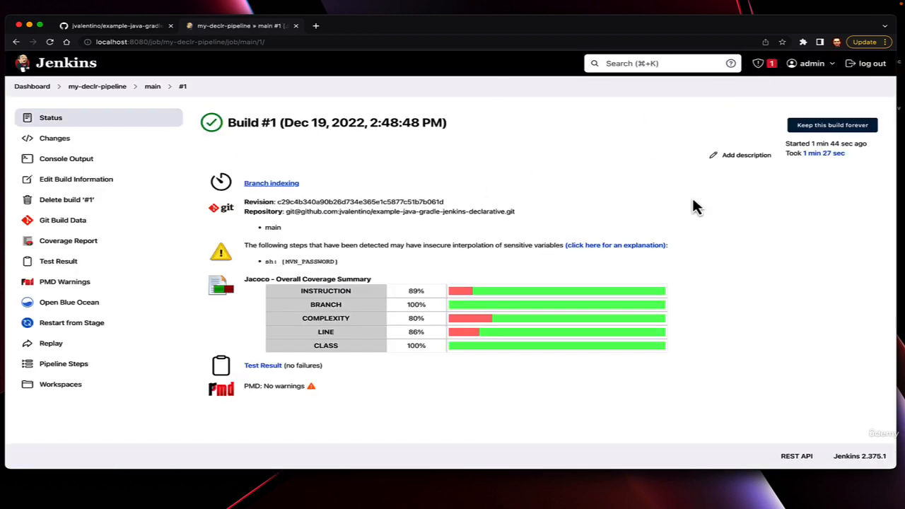
# Step: Return to the main branch page via the breadcrumb
pyautogui.click(152, 86)
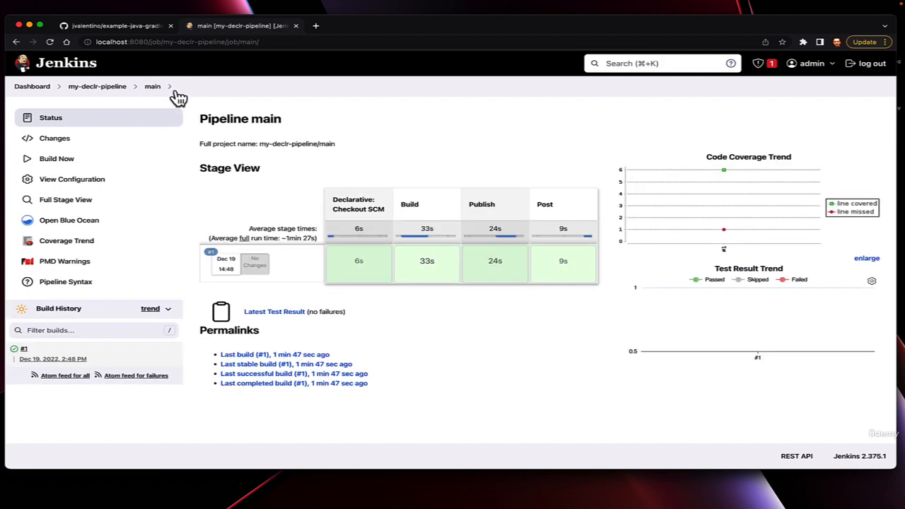
pyautogui.moveTo(182, 99)
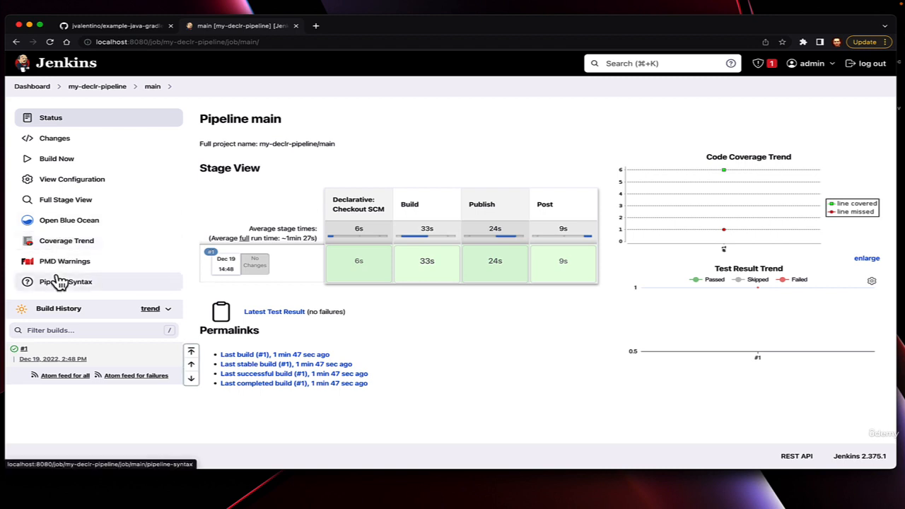
pyautogui.moveTo(758, 316)
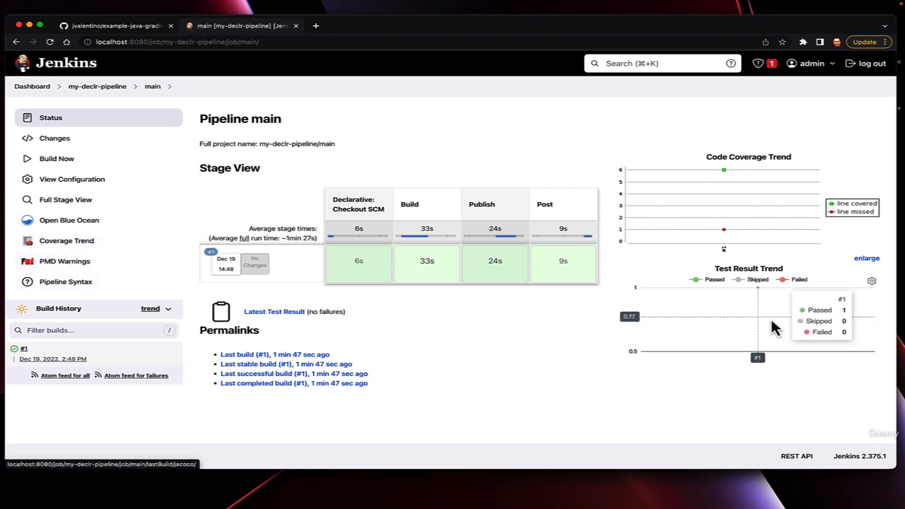
pyautogui.moveTo(505, 393)
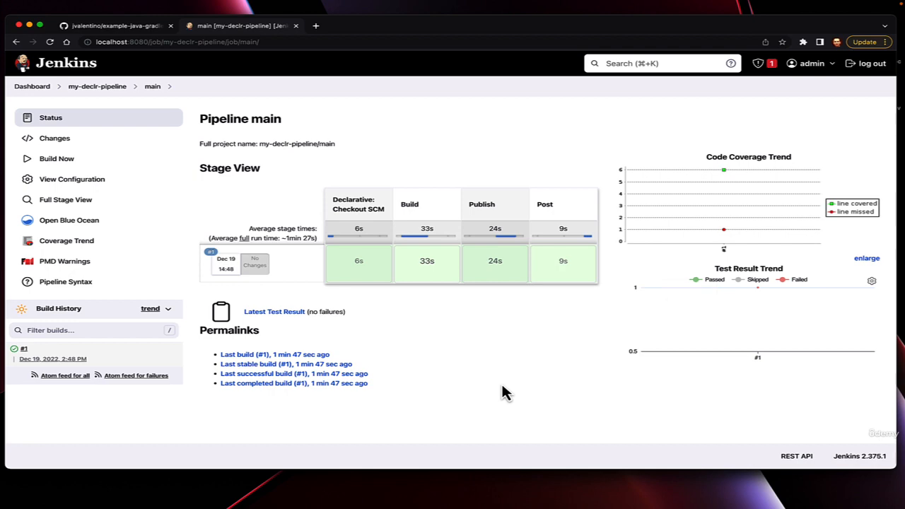
# Step: On GitHub, open the repository's example-java-gradle-lib 1.1 package and scroll to its assets
pyautogui.click(113, 26)
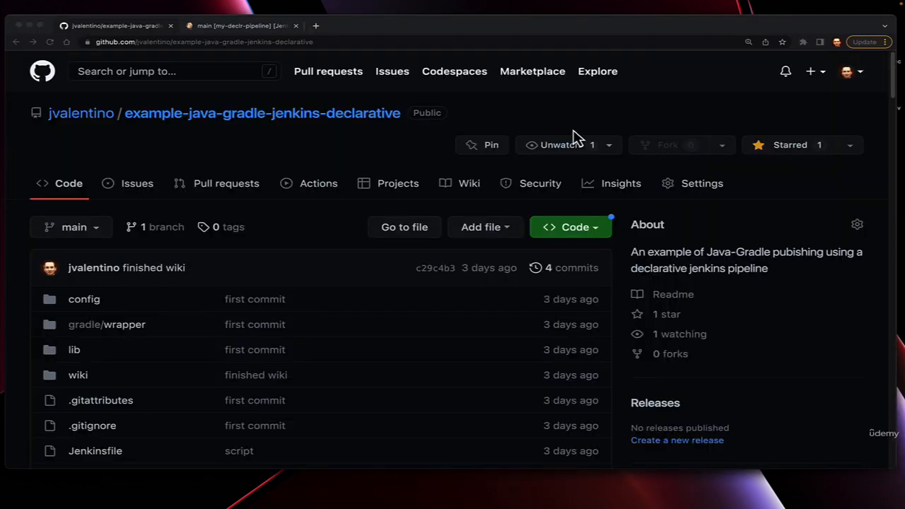
pyautogui.click(383, 41)
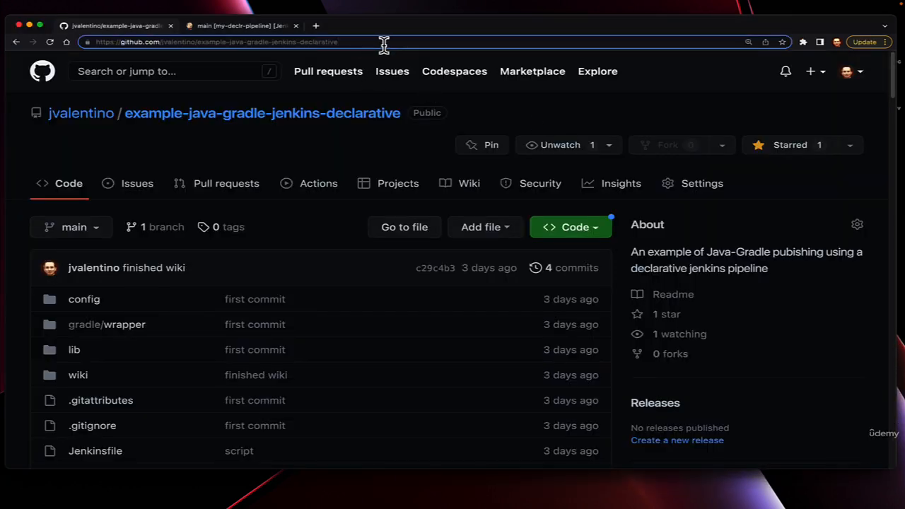
pyautogui.write('/packaghe')
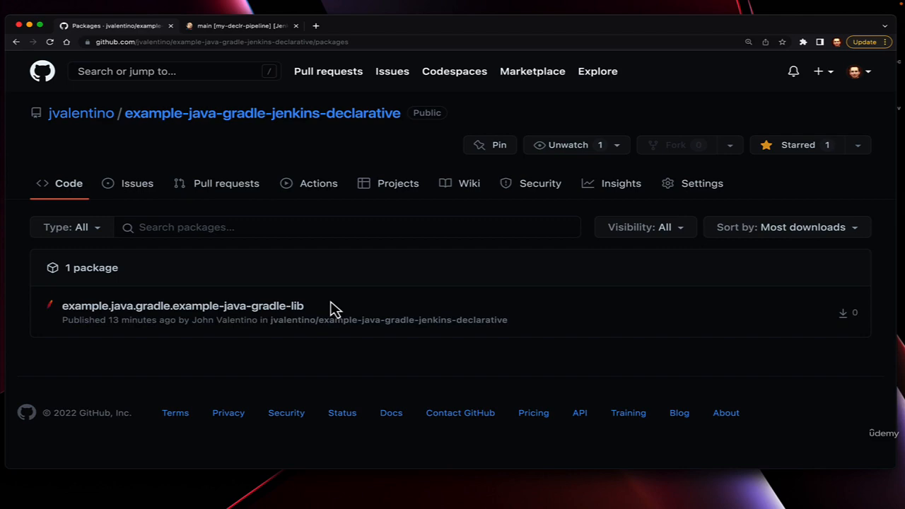
pyautogui.click(182, 305)
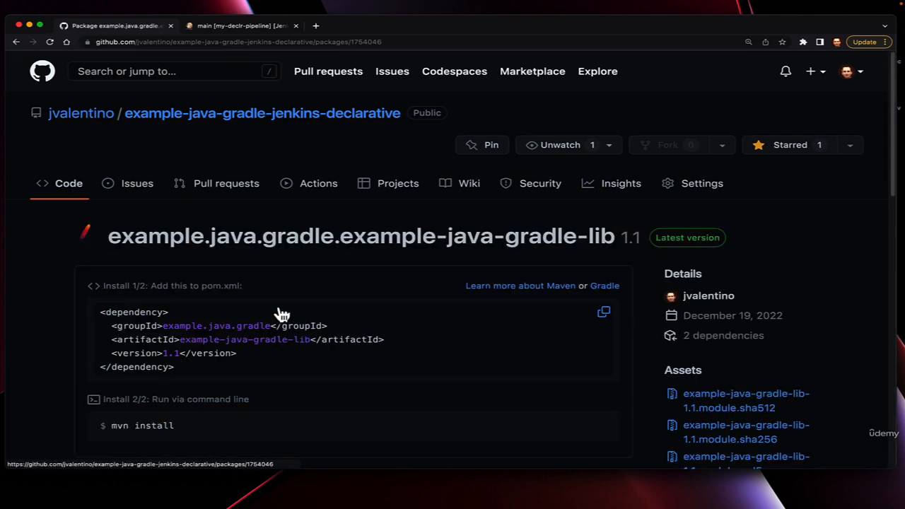
pyautogui.scroll(-3)
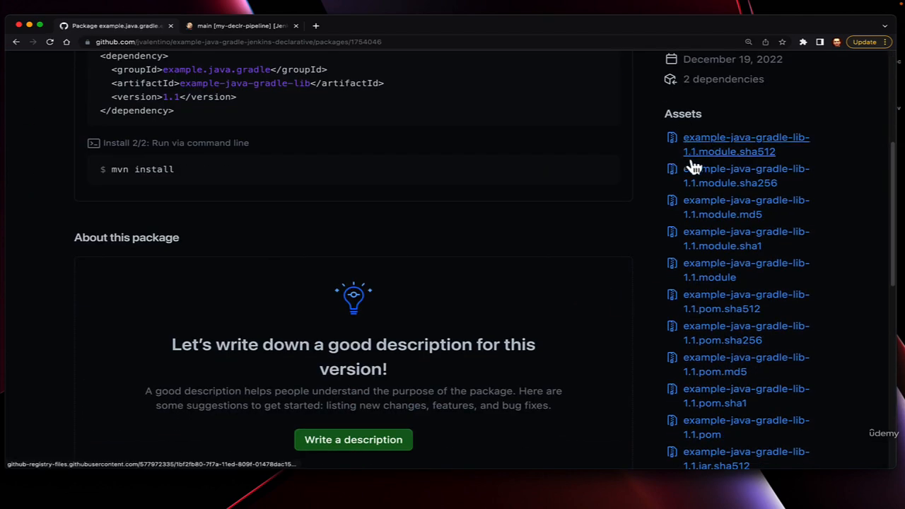